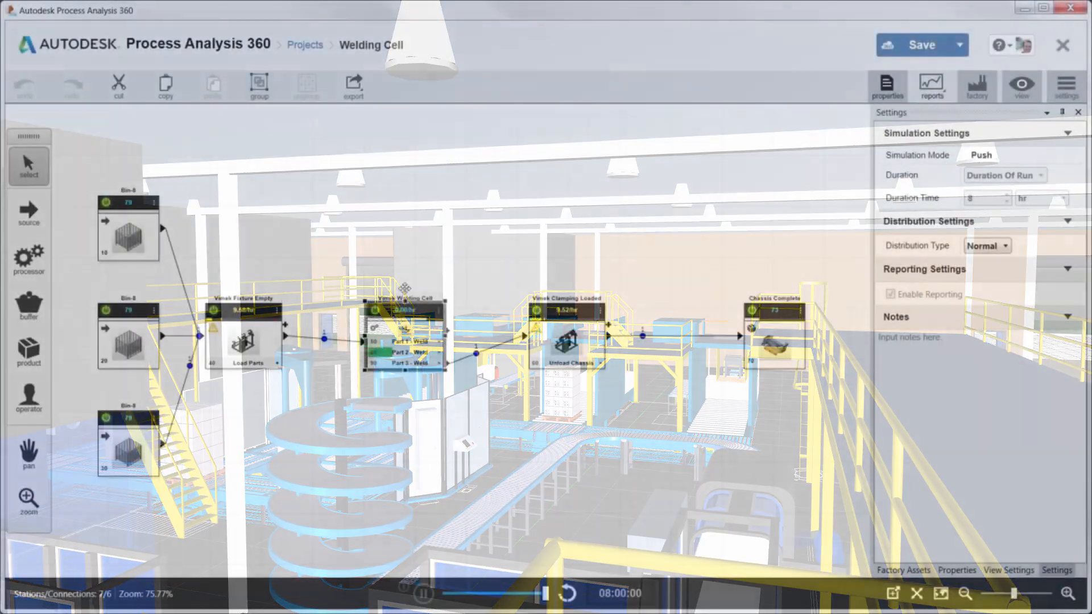
- Copy and paste the Vimek Welding Cell, wiring the copy from Fixture Empty to Clamping Loaded
right_click(409, 219)
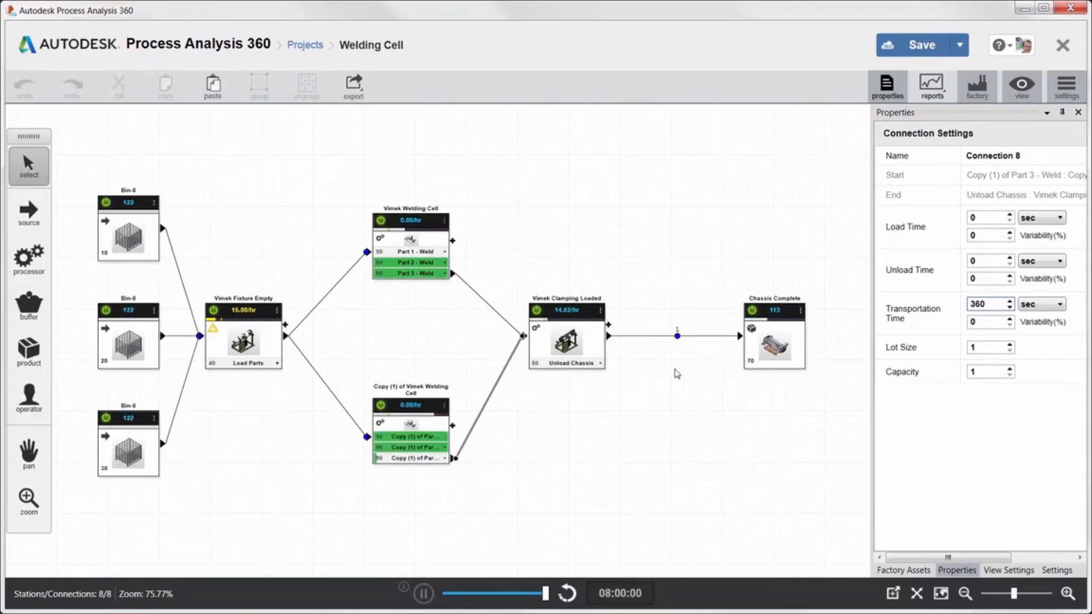
click(931, 86)
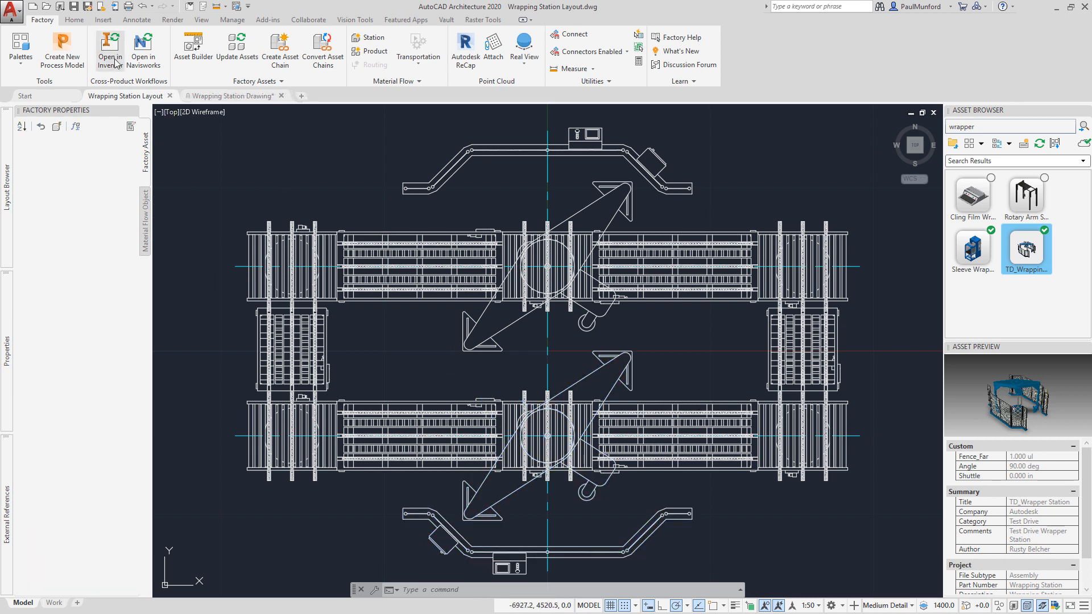
- Send the wrapping station layout to Inventor with Open in Inventor
click(108, 50)
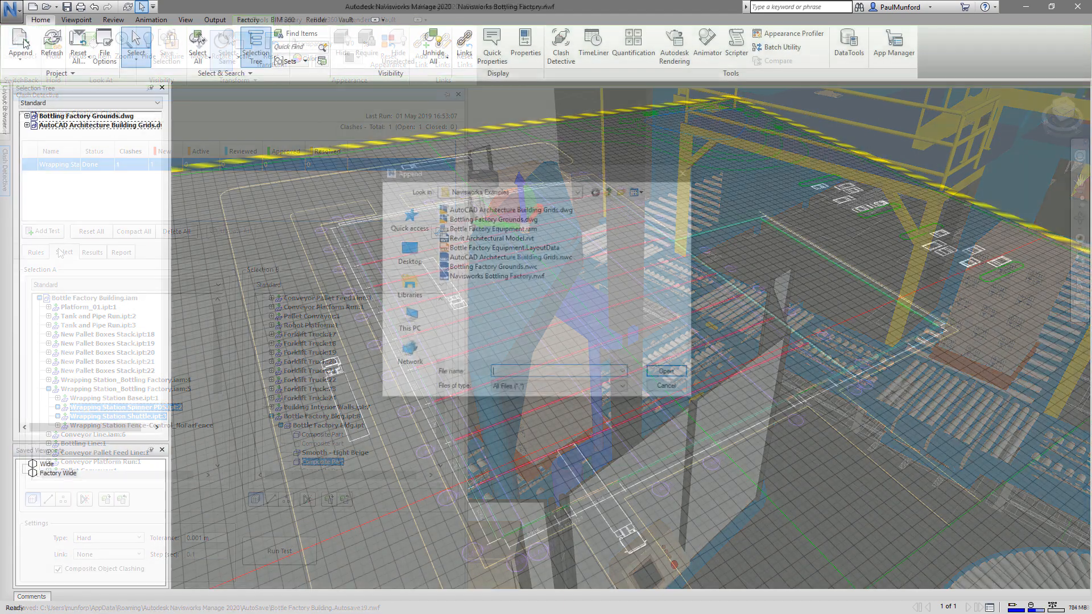
- Append Bottle Factory Equipment.iam, then select Revit Architectural Model.rvt to append
click(493, 228)
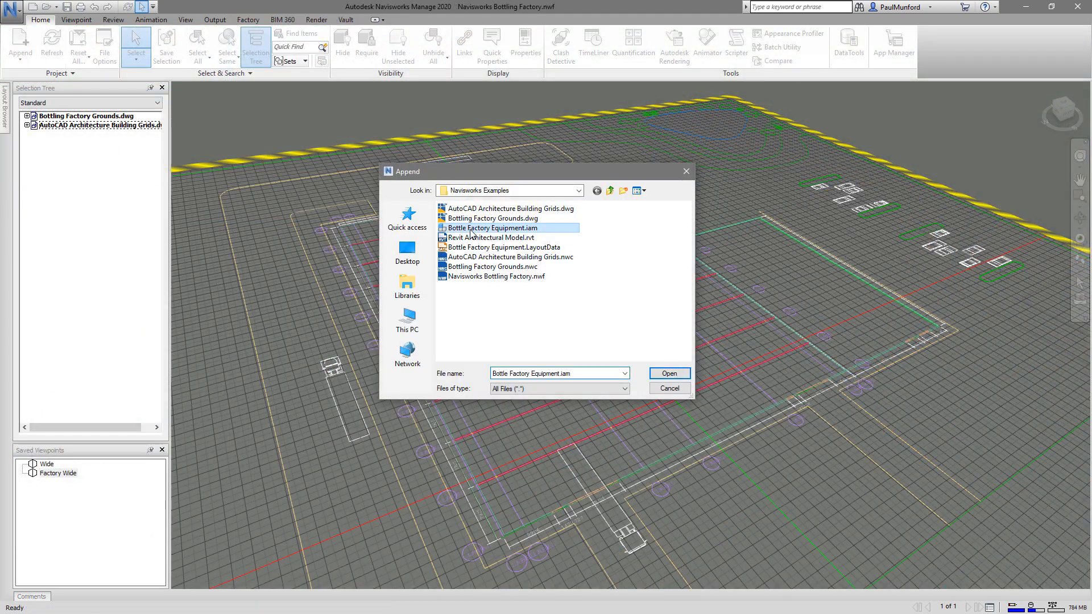
click(667, 373)
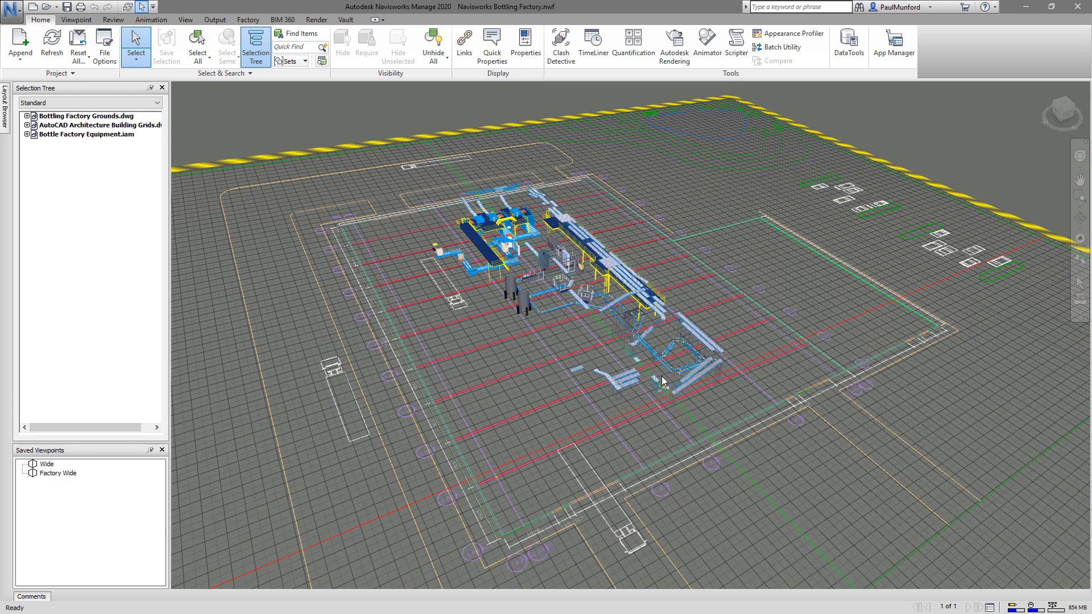
click(19, 46)
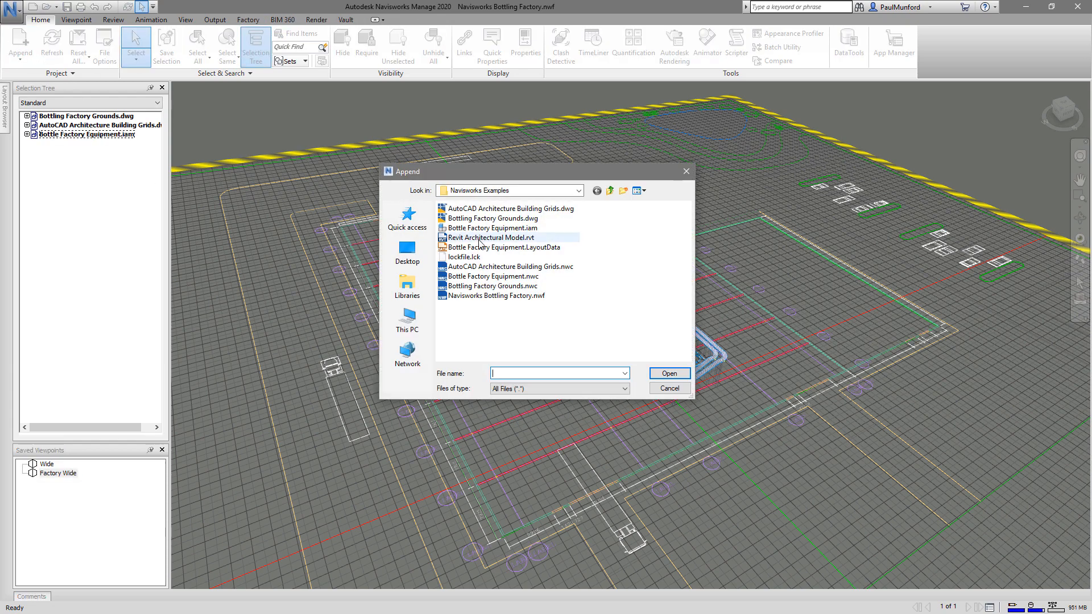
click(668, 374)
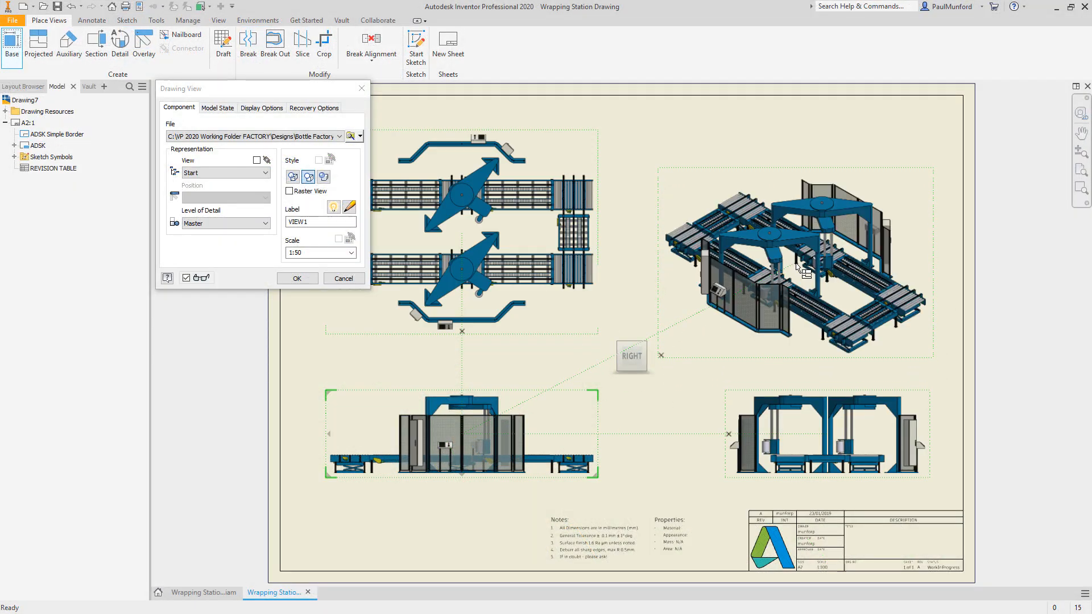
- Create the shaded isometric base view labelled ISO
click(323, 176)
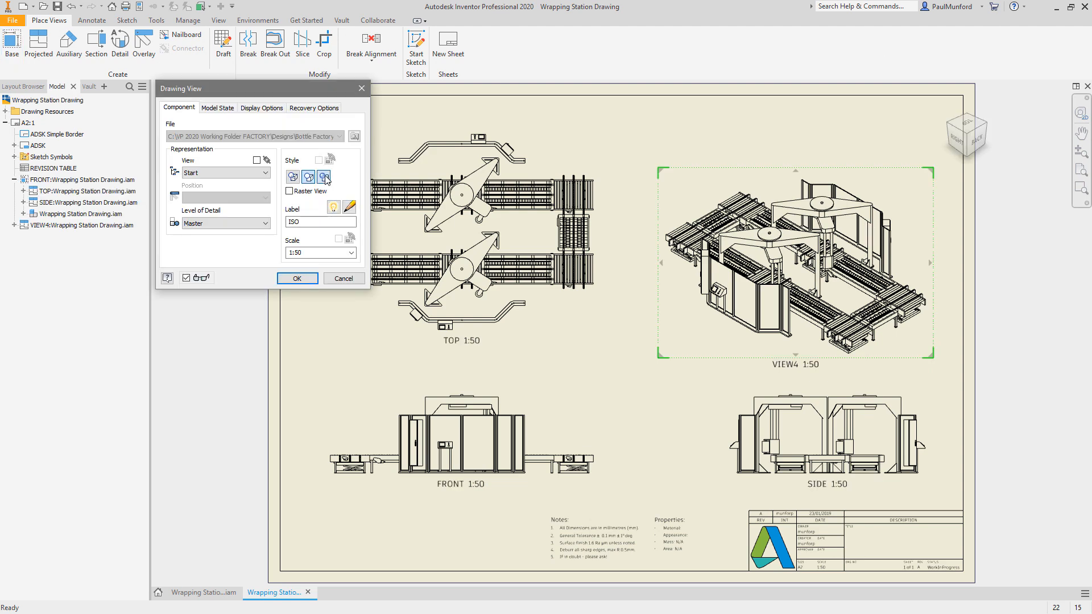
click(297, 278)
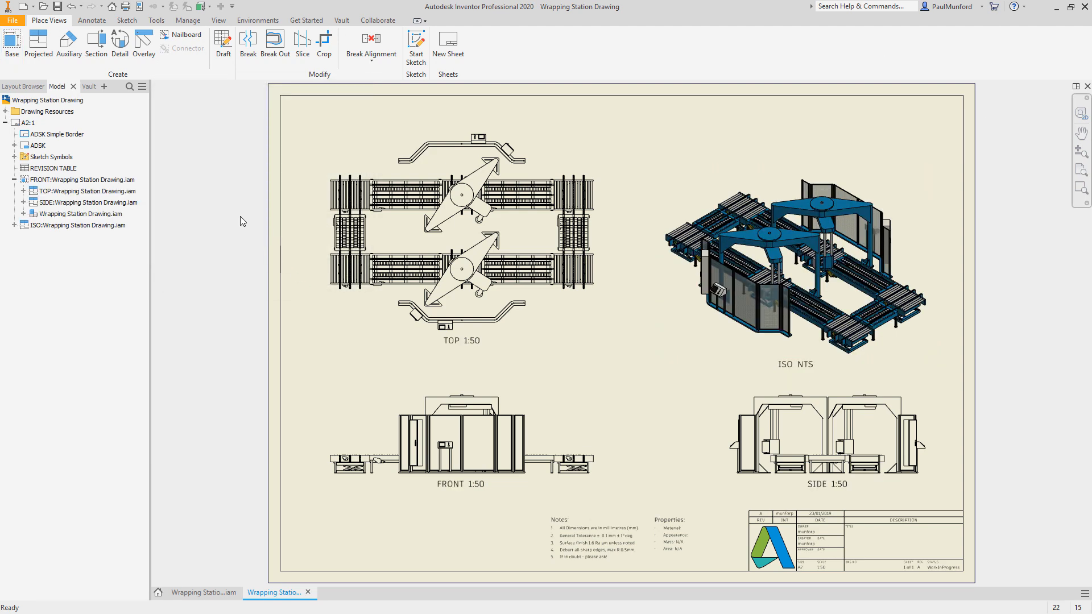
click(573, 47)
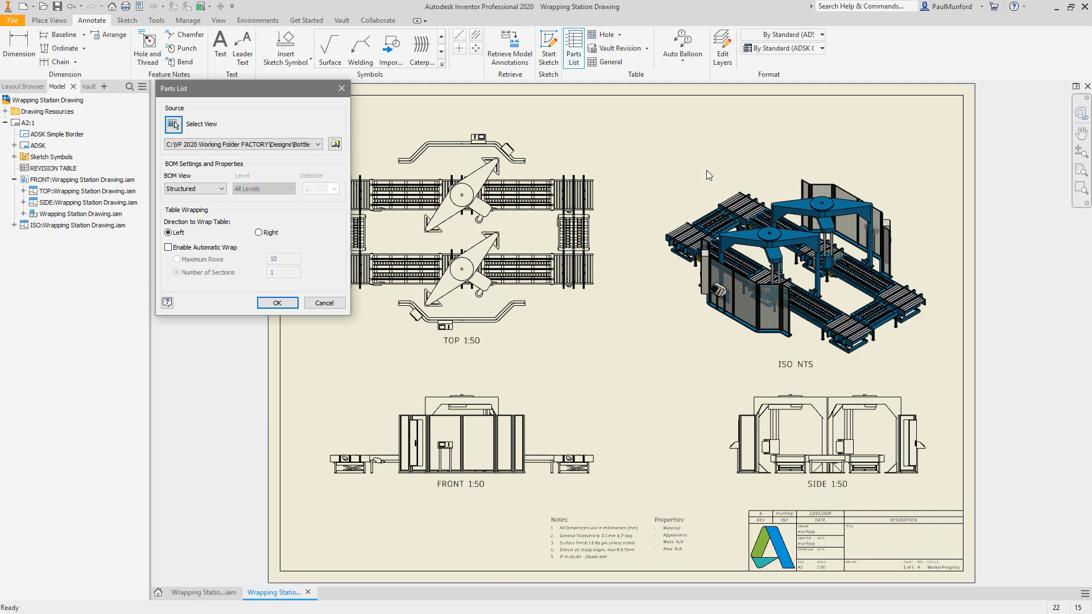
- Place the ISO view's parts list top-right and auto-balloon the view vertically
click(276, 302)
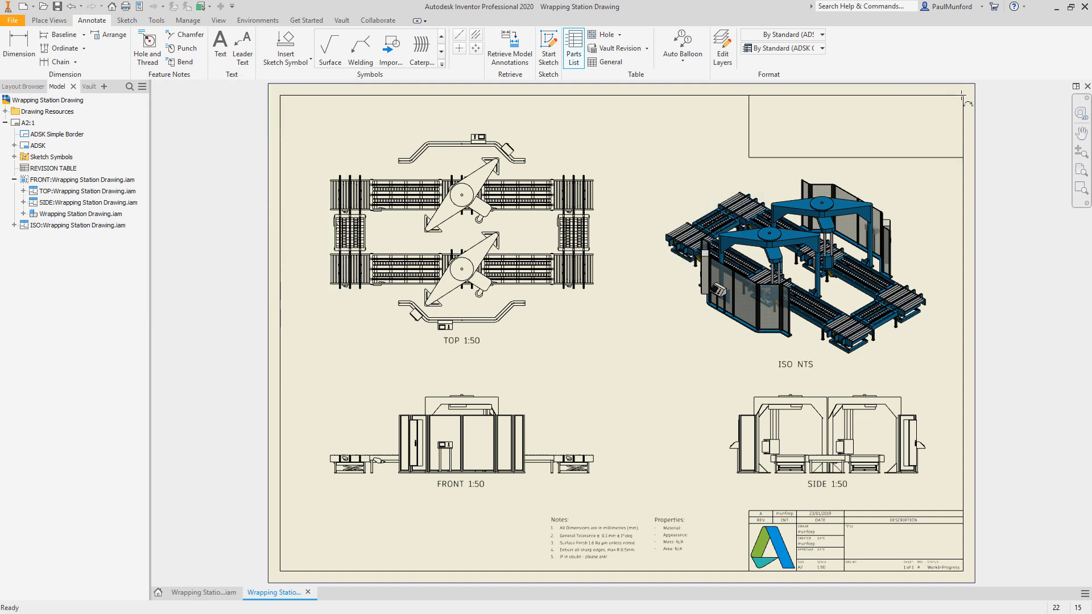
click(682, 47)
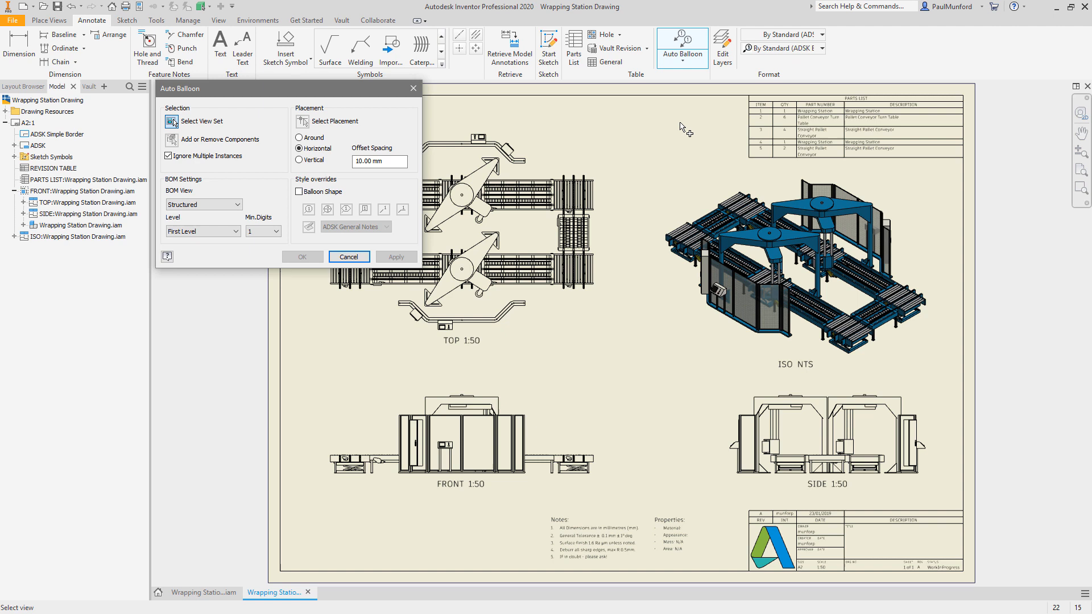
click(171, 139)
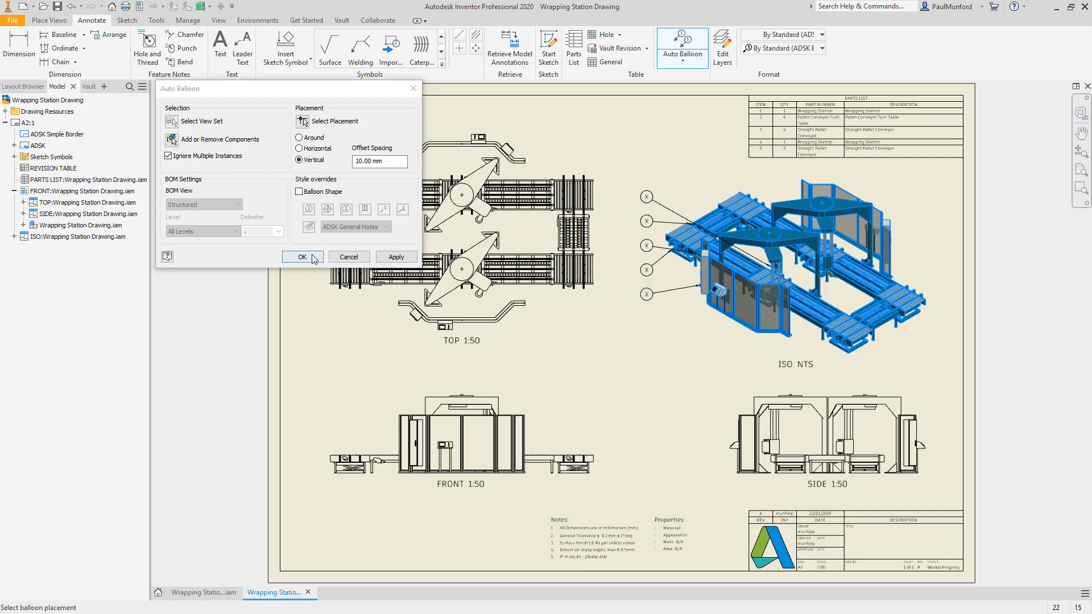
click(301, 257)
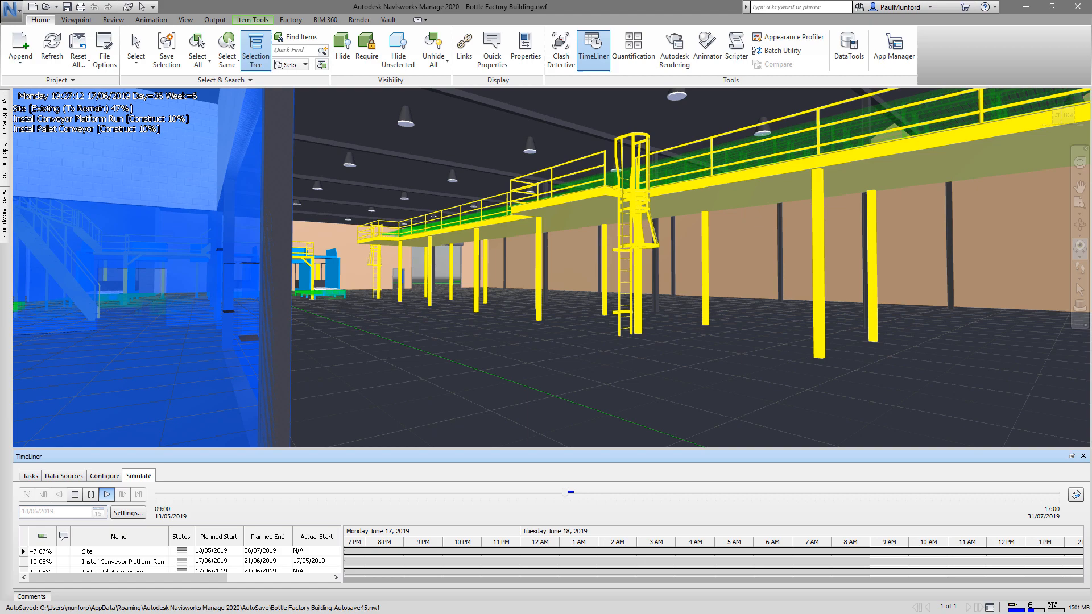
- Play the TimeLiner simulation until the conveyors and wrapping stations appear
click(106, 493)
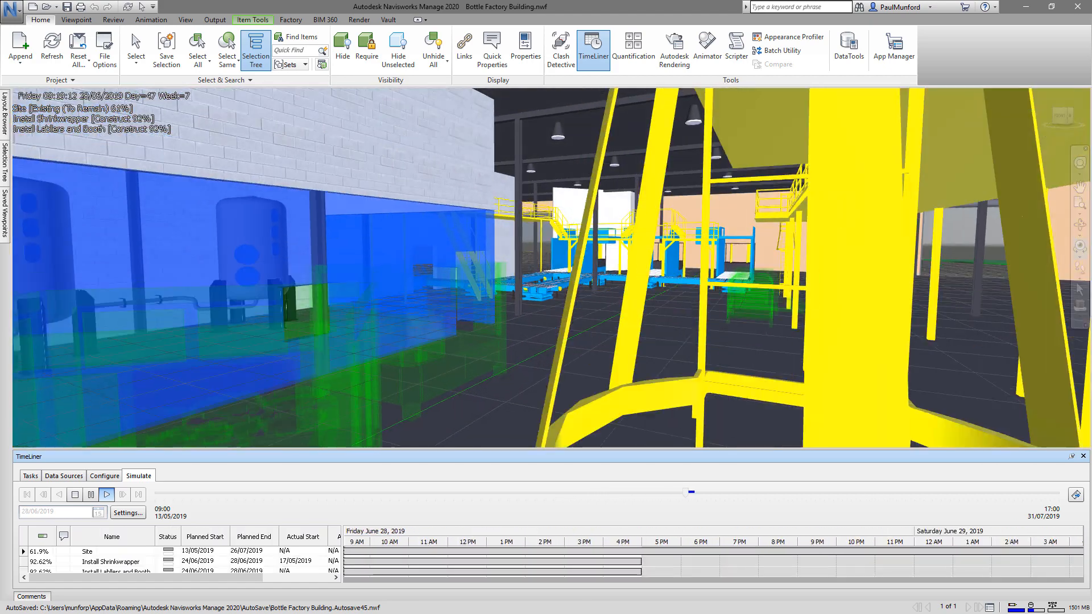
click(106, 493)
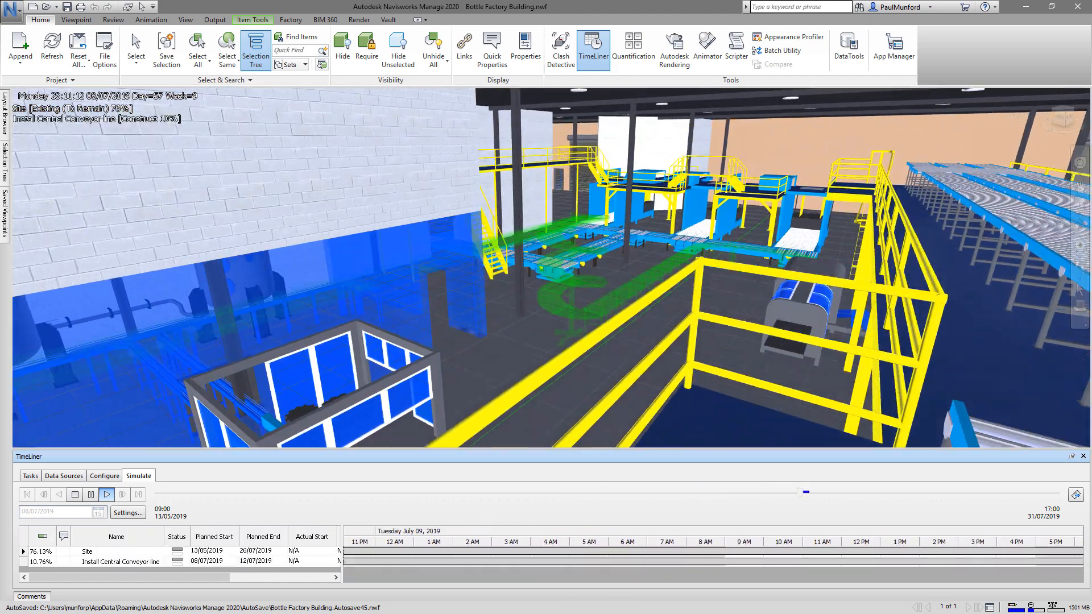
click(106, 494)
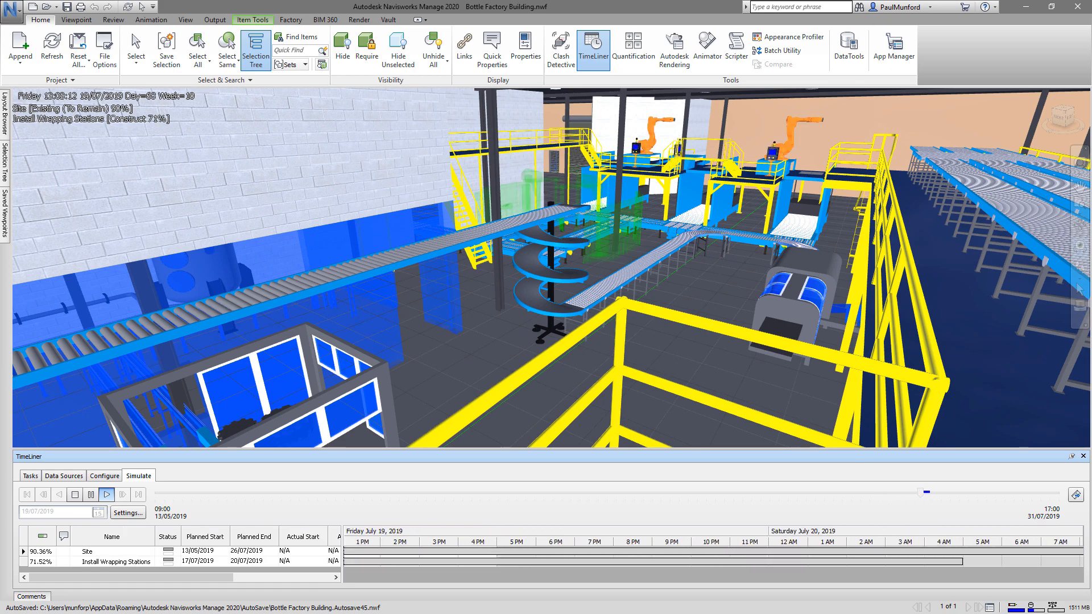